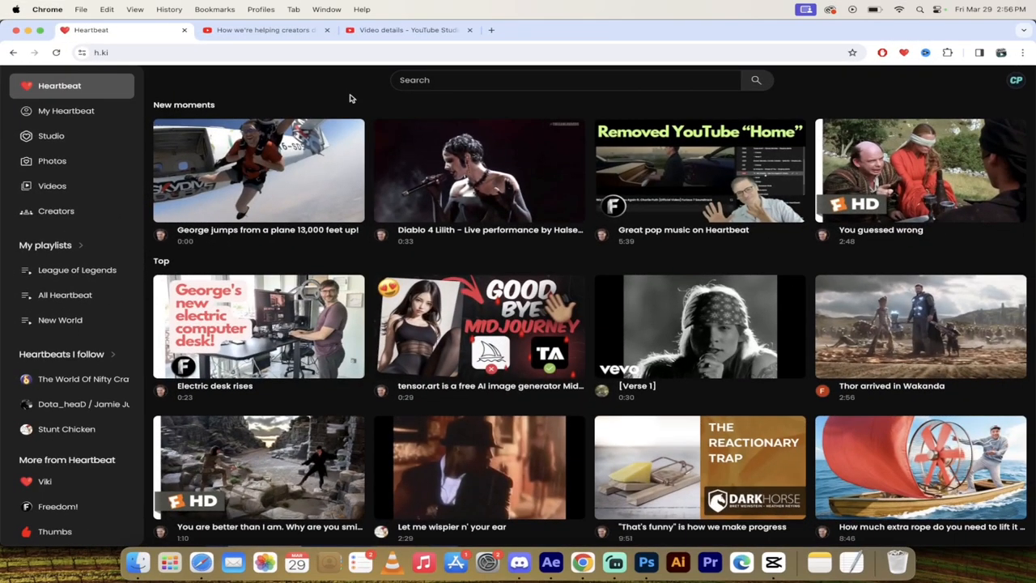
Step: Open your own Heartbeat channel page from the left sidebar
click(110, 55)
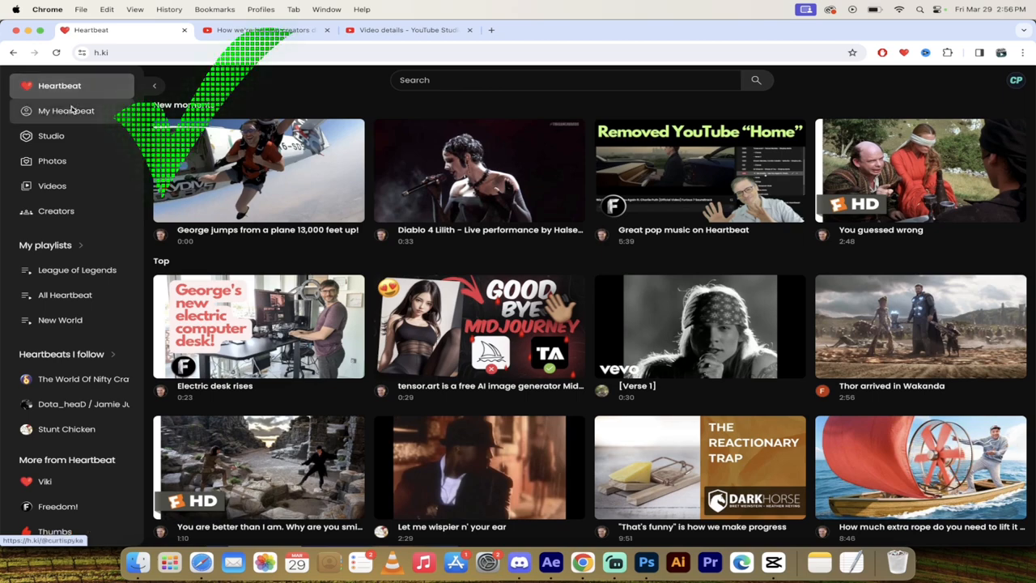
click(68, 111)
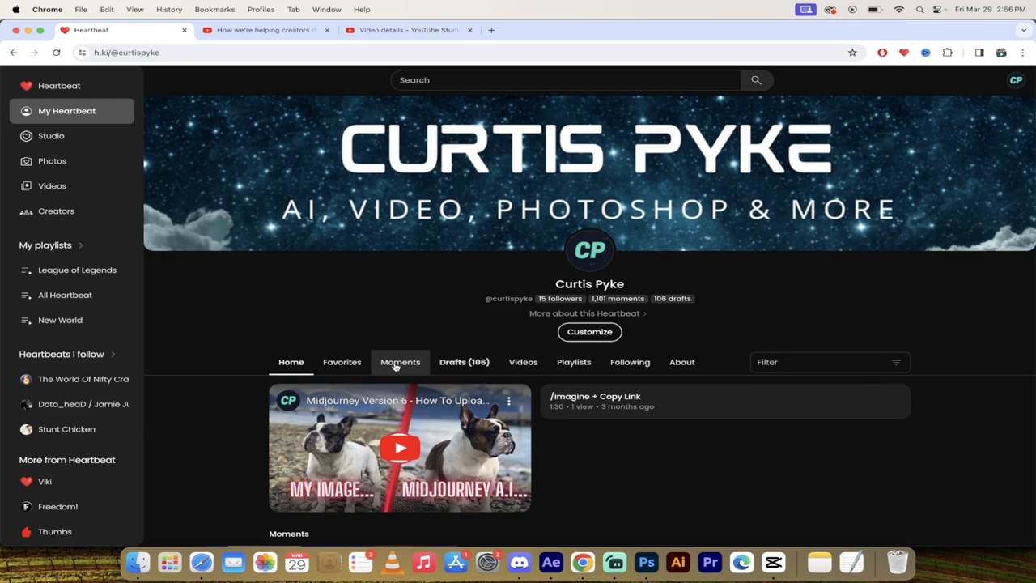
Step: Browse the Moments grid and start the Youtube Update moment playing
click(399, 361)
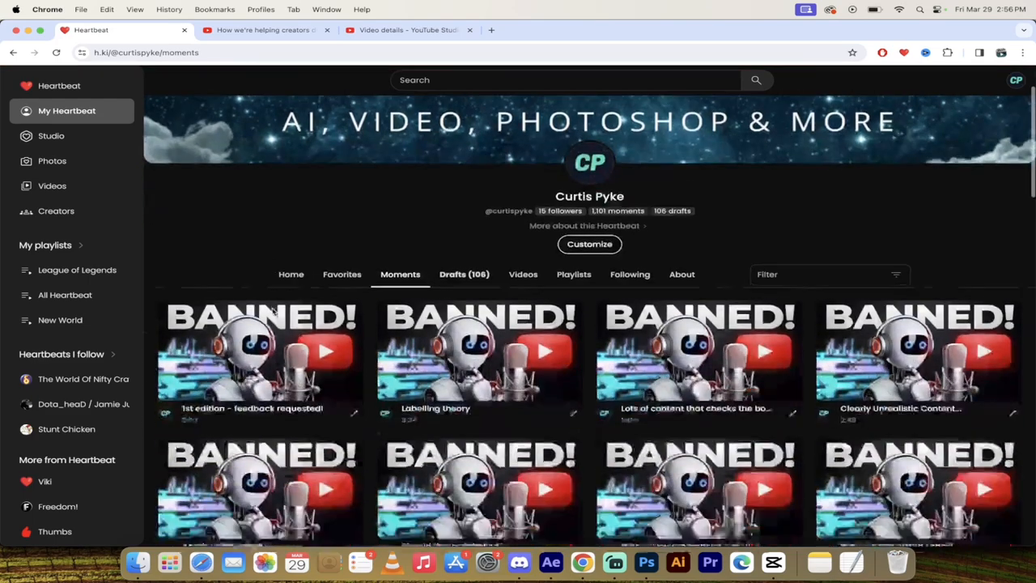
scroll(down, 3)
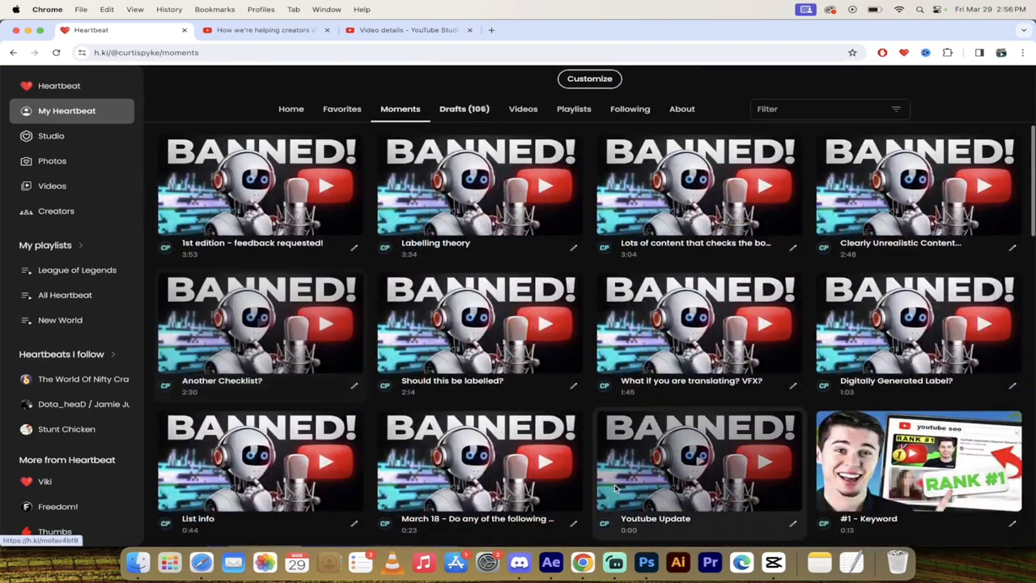
scroll(down, 3)
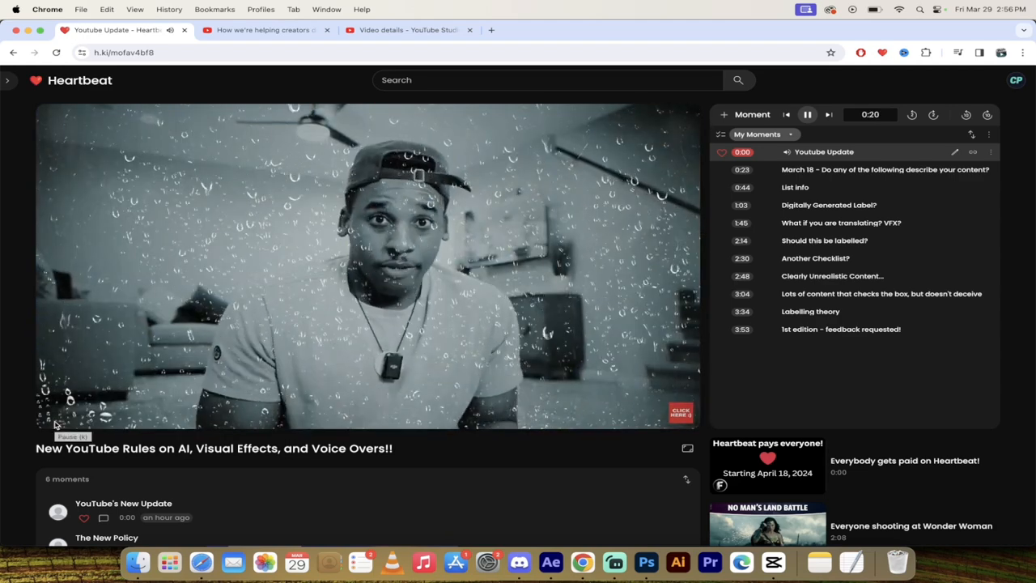
Step: Pause the Youtube Update video, then let it play on to 0:23
click(56, 419)
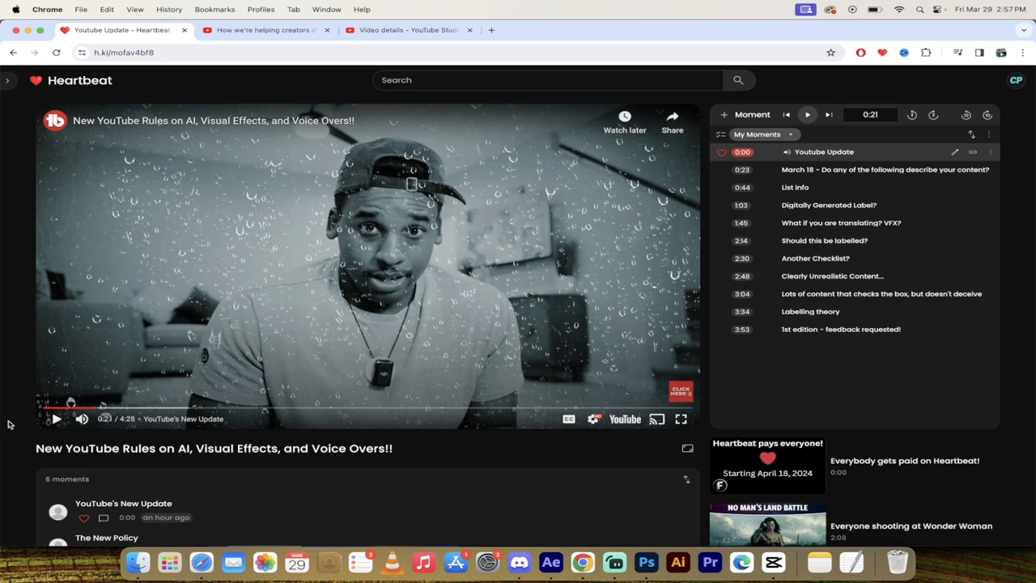
mouse_move(54, 429)
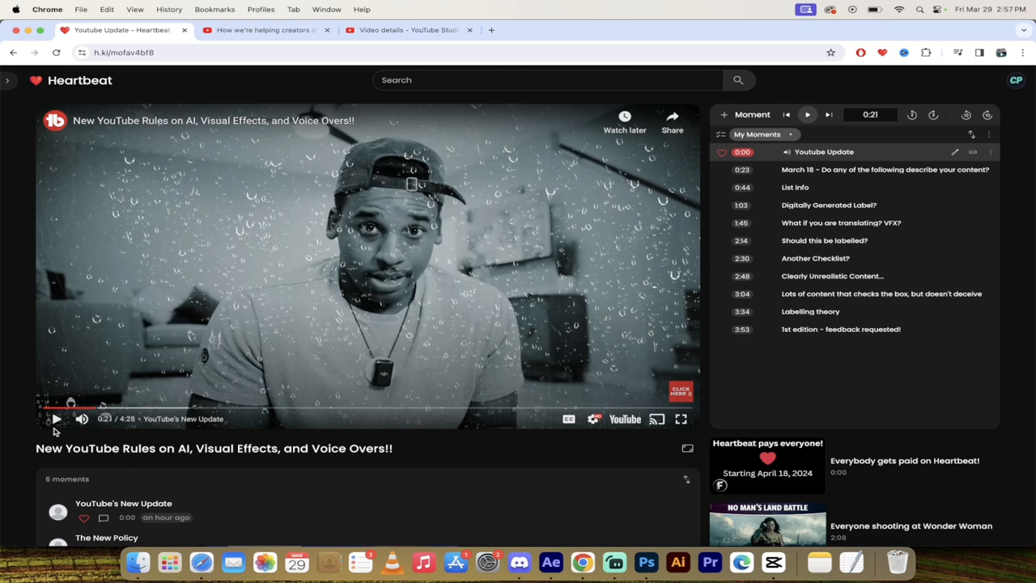
mouse_move(56, 419)
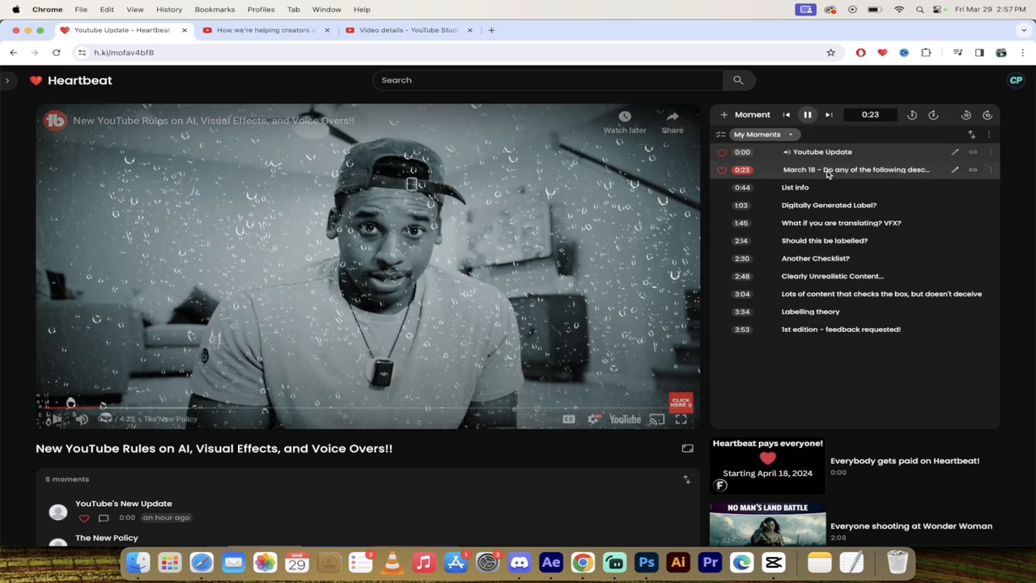
Step: Jump to the 0:23 March 18 moment and play on into the List info moment
click(854, 169)
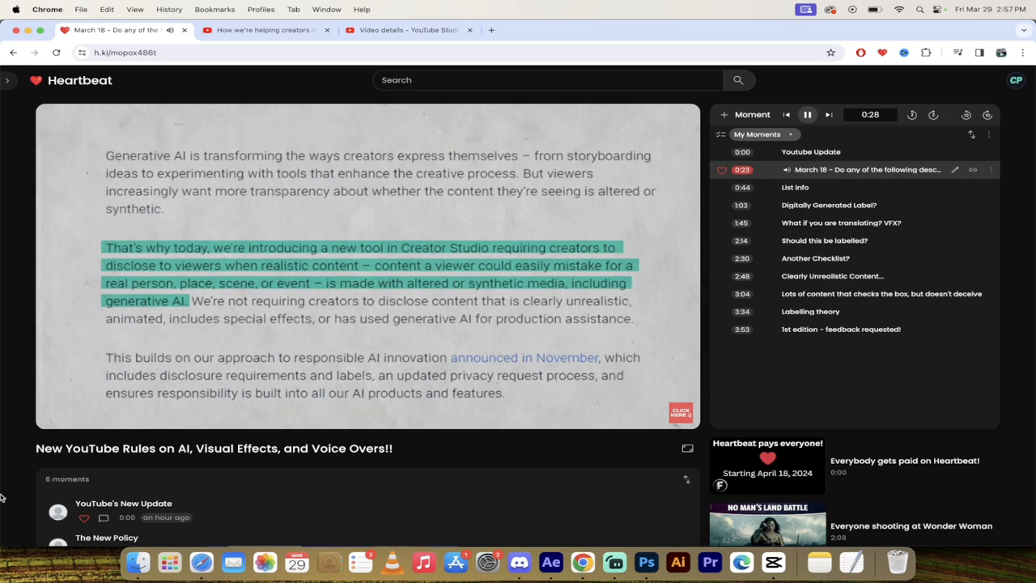
mouse_move(8, 447)
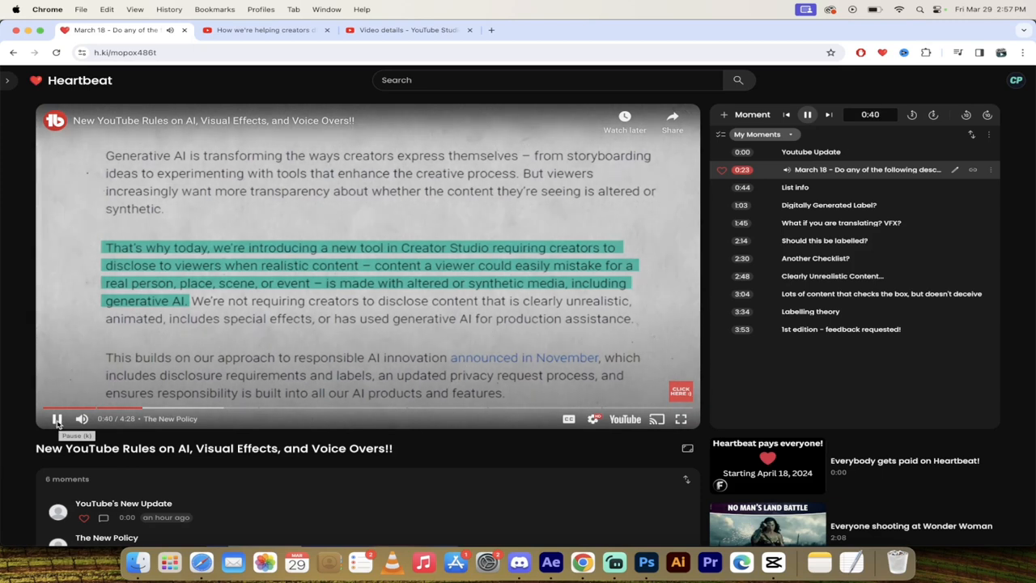
click(55, 419)
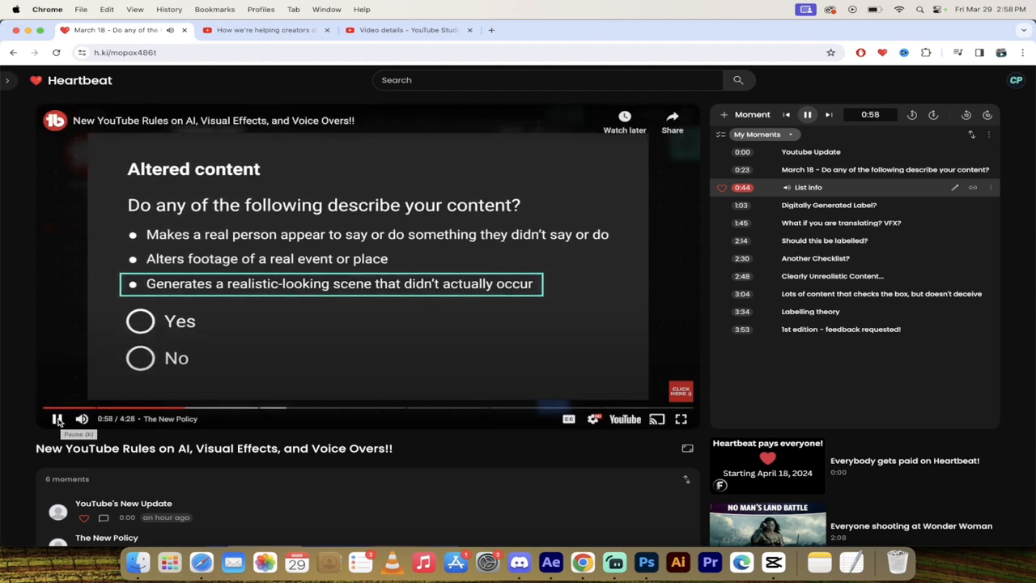
Step: Pause the video on the altered-content checklist slide at 0:59
click(55, 419)
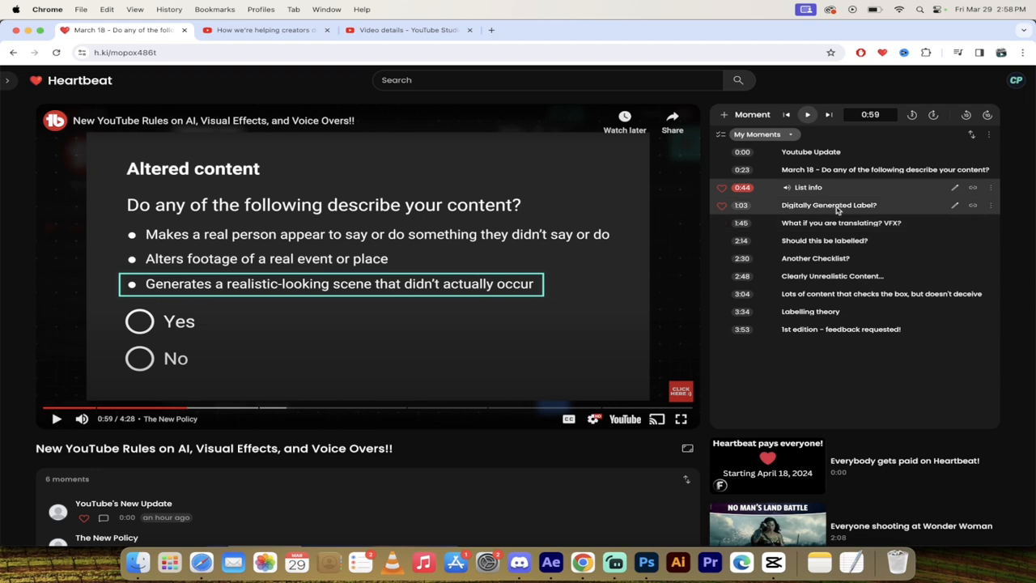
mouse_move(829, 209)
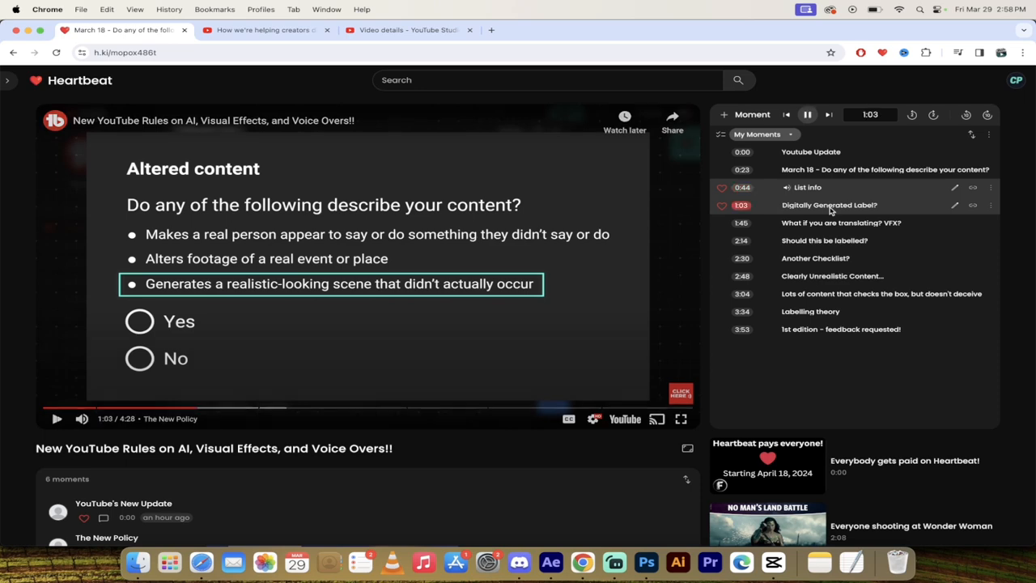
Step: Step through the Digitally Generated Label? moment, then jump to the 1:45 translating/VFX moment
click(829, 205)
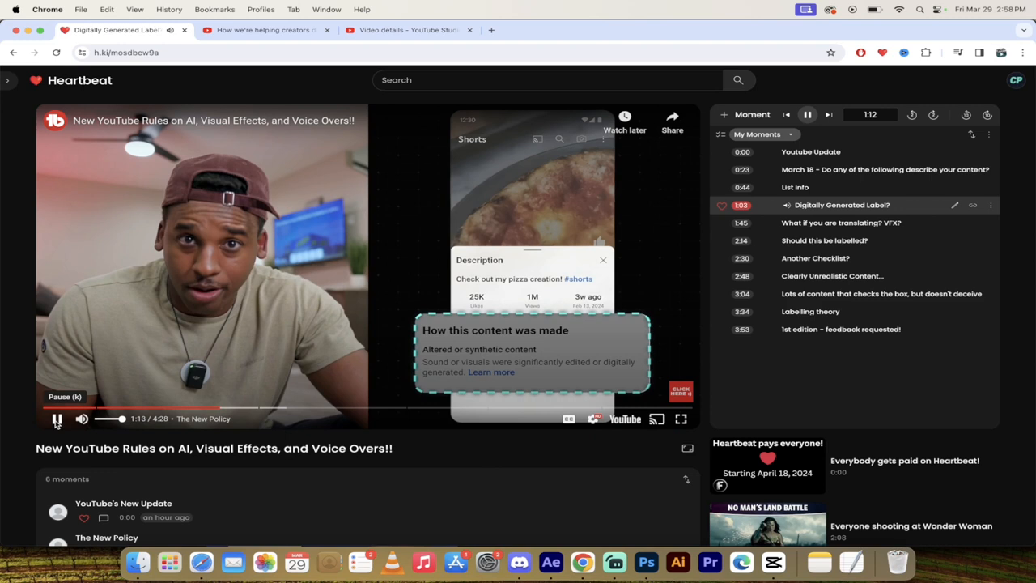
click(55, 419)
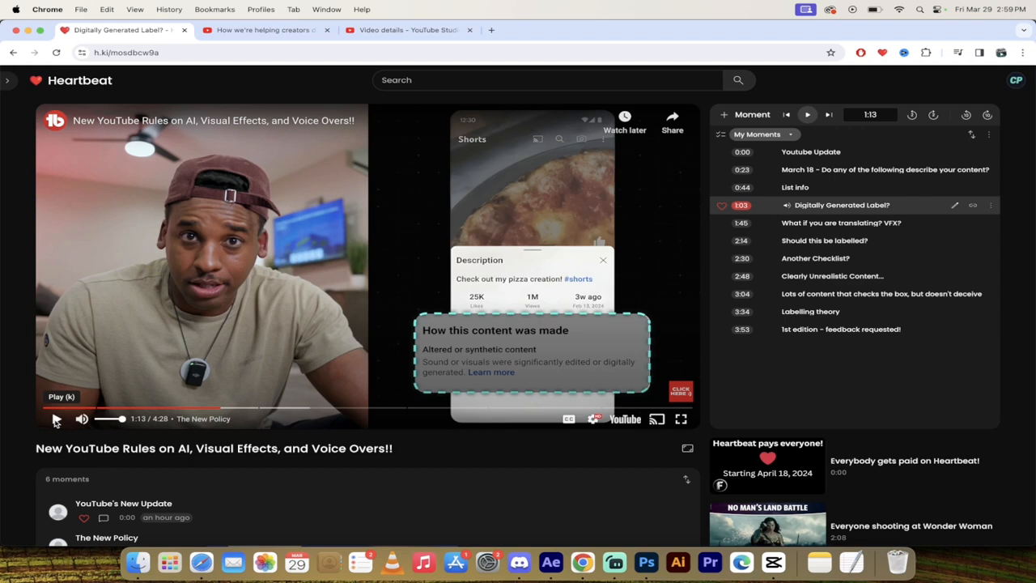
click(57, 419)
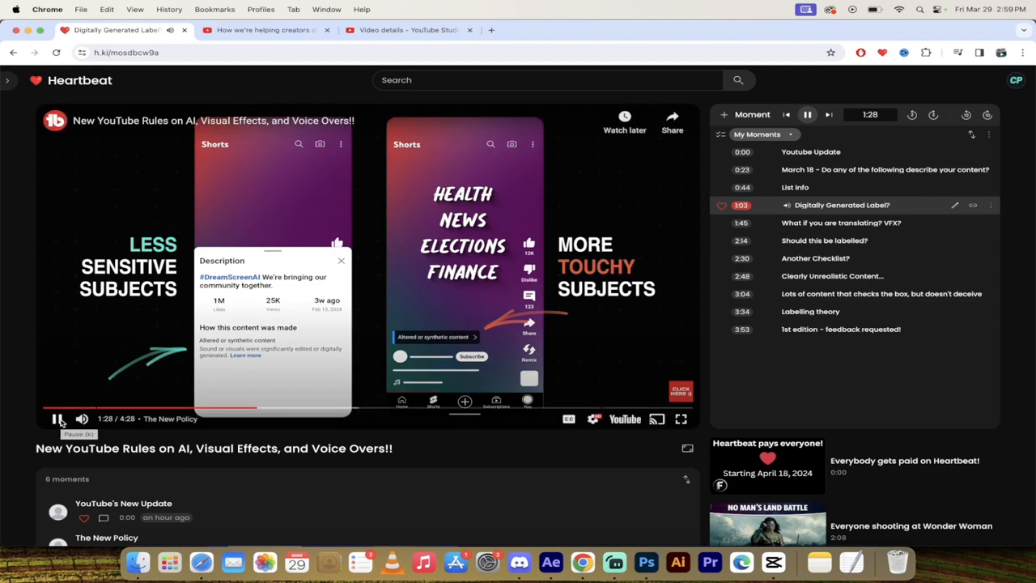
click(56, 419)
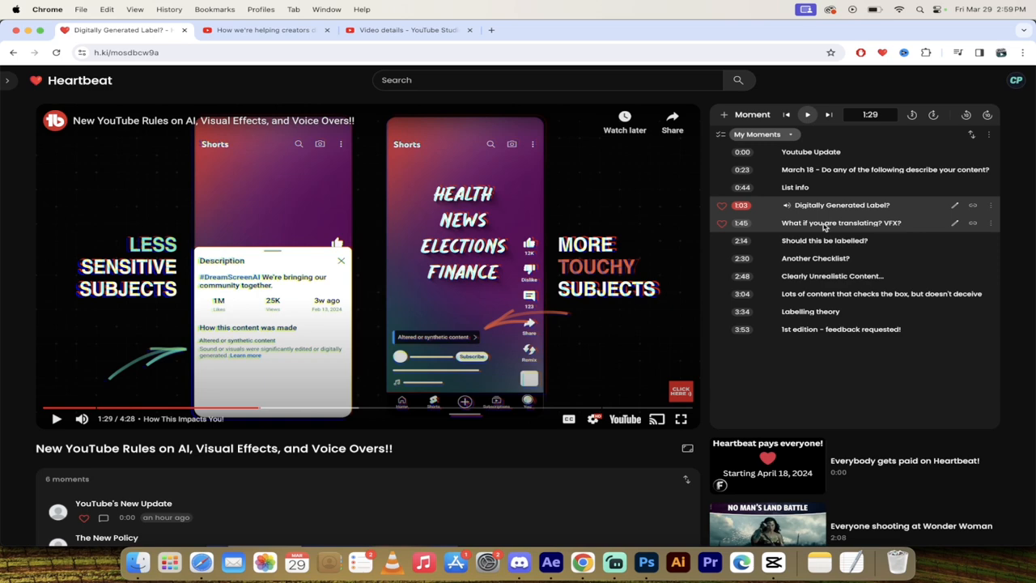
click(856, 222)
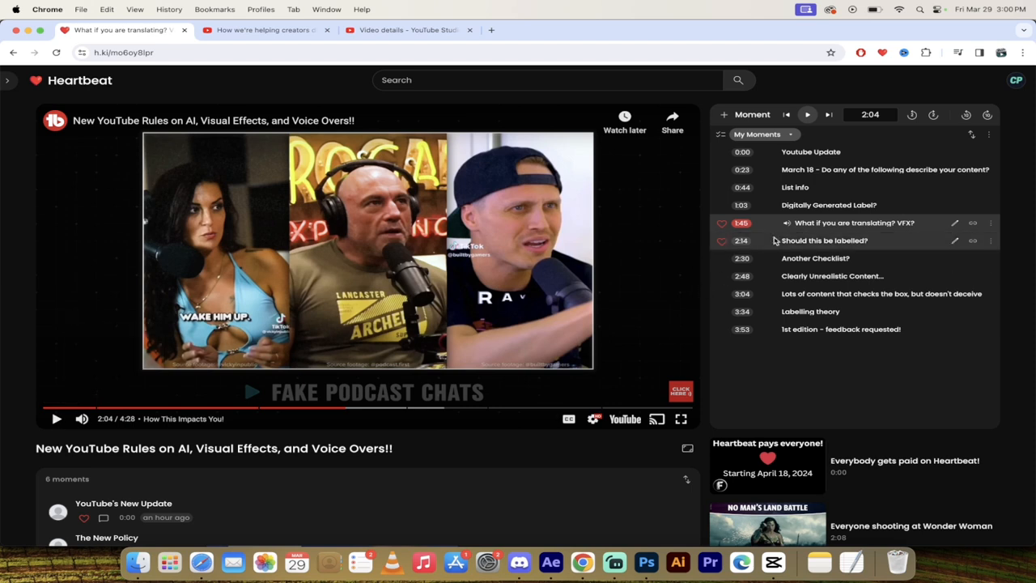
mouse_move(818, 245)
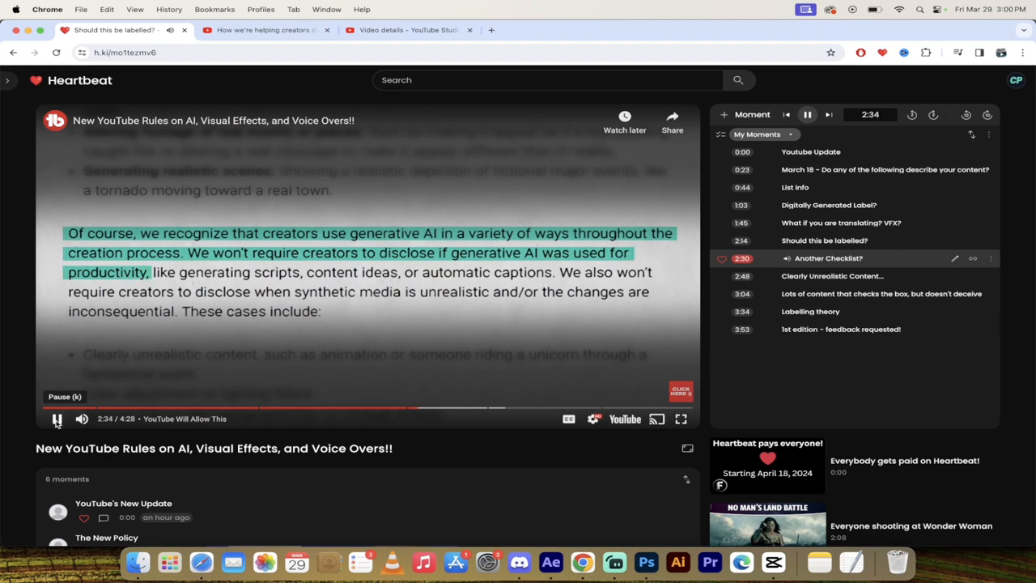
Step: Pause on the disclosure text, then play on and pause at 2:47 on the exempt cases list
click(57, 419)
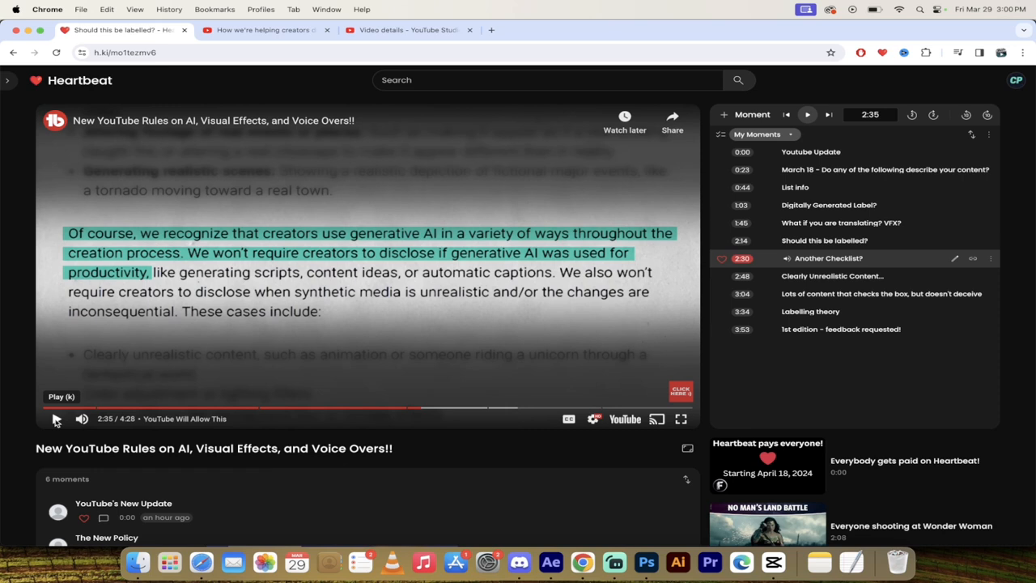
click(55, 419)
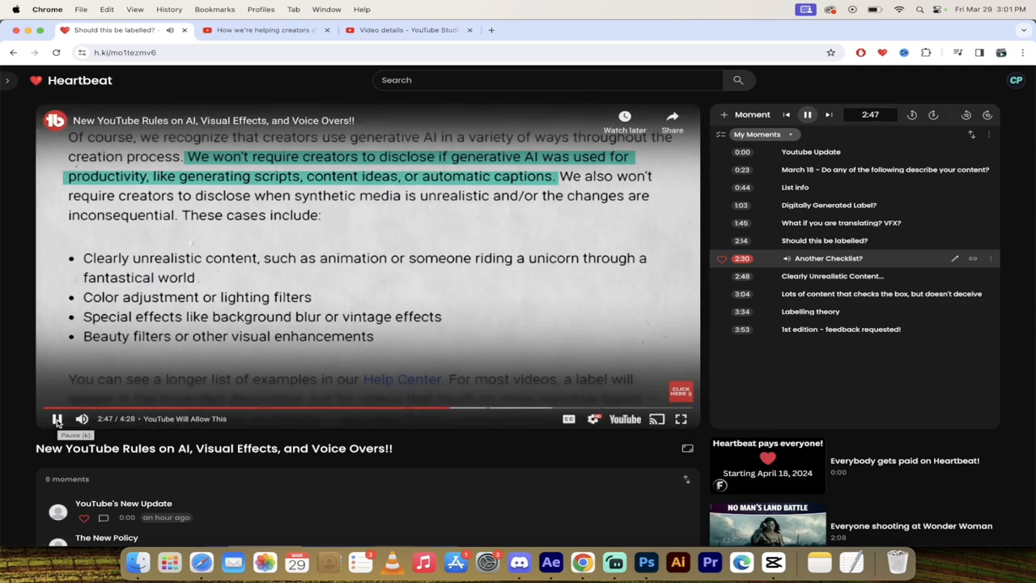
click(54, 418)
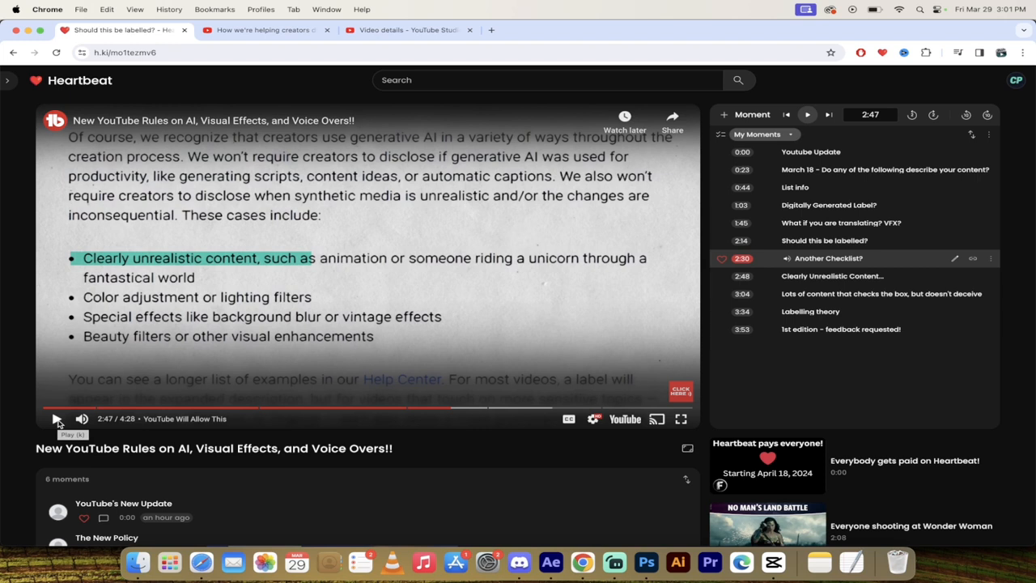
mouse_move(823, 281)
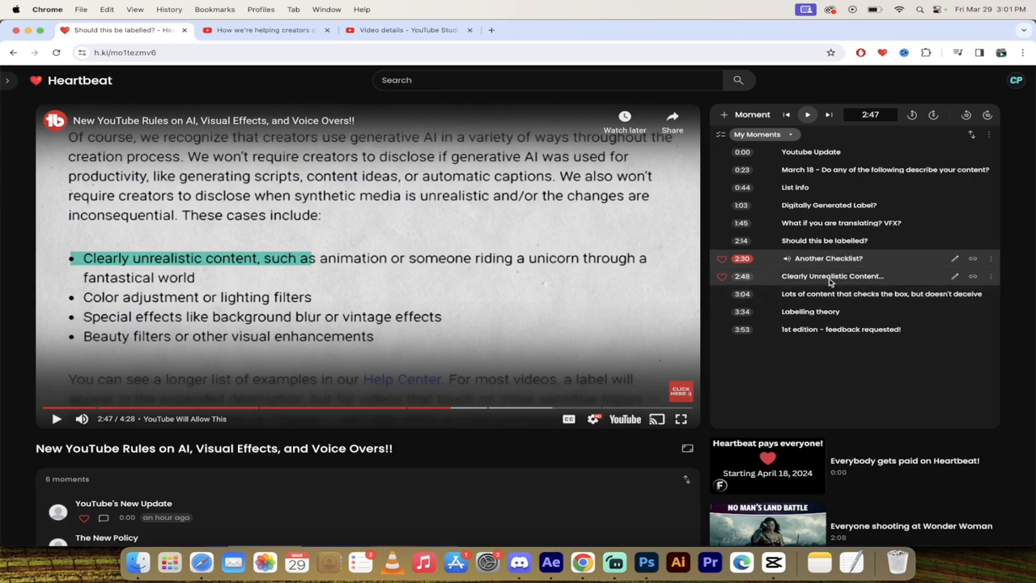
mouse_move(820, 279)
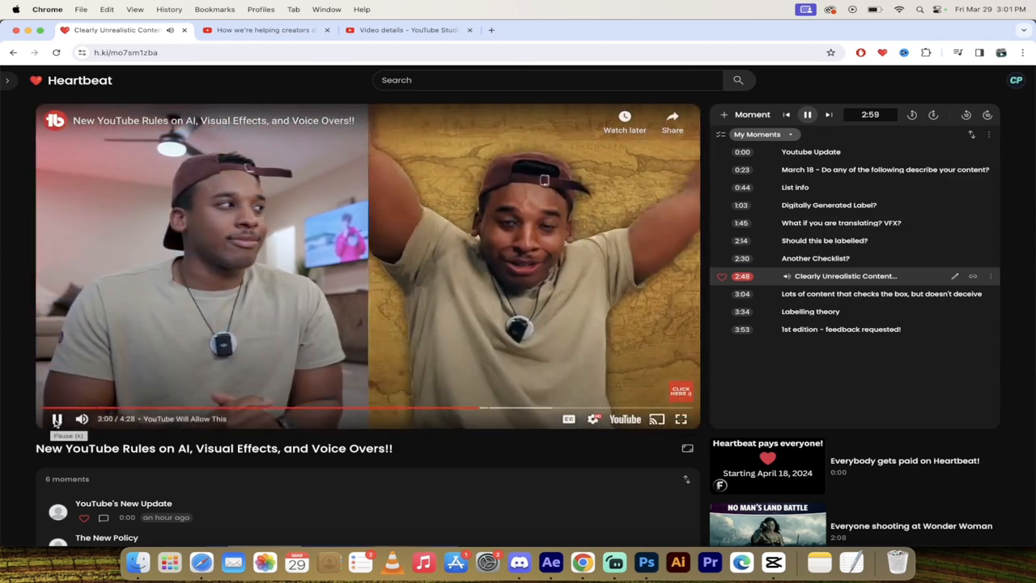
Step: Pause the video at 3:00 on the beauty-filter collage
click(57, 419)
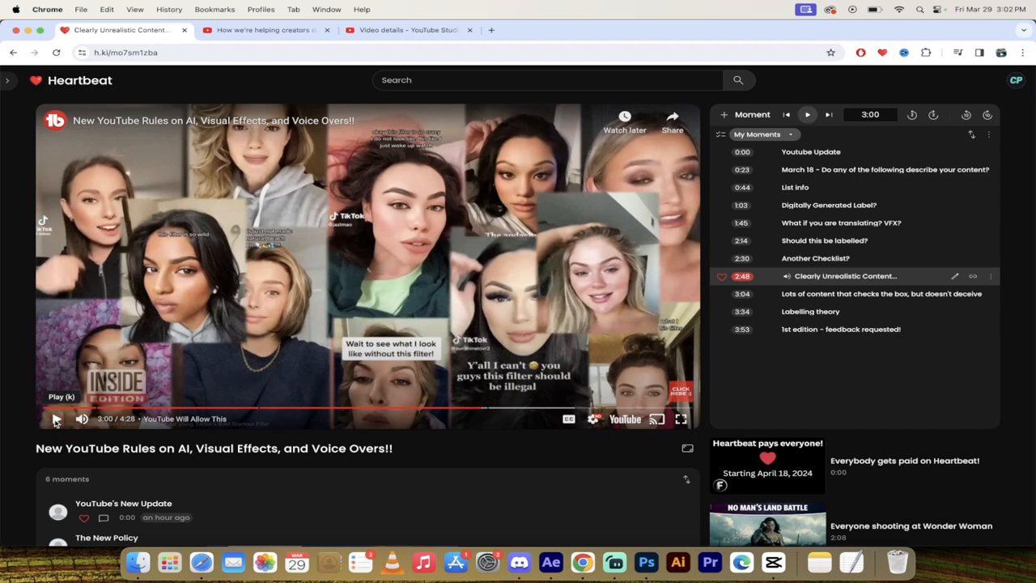
mouse_move(847, 308)
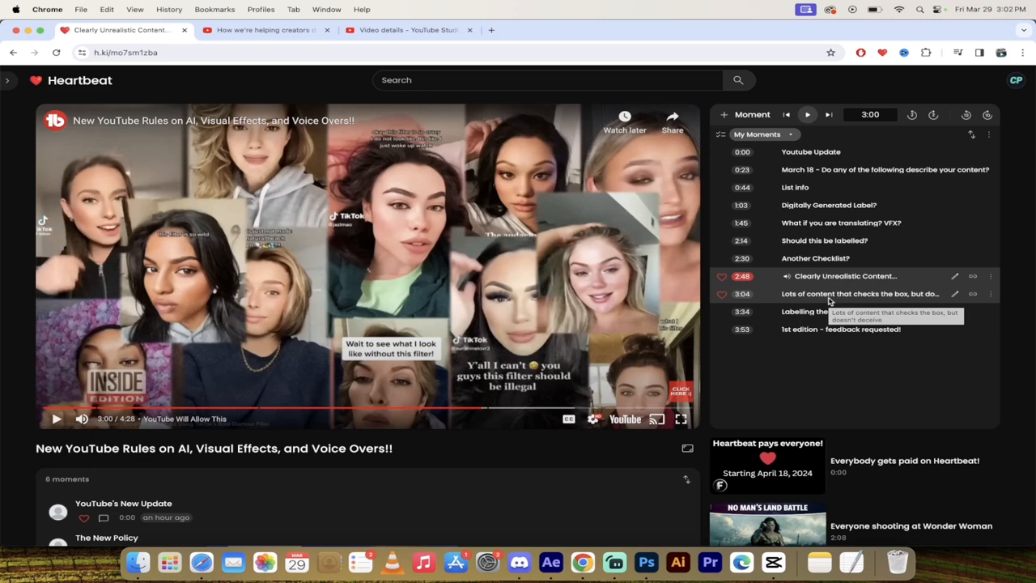
Step: Play the 3:04 Lots of content that checks the box moment and pause at 3:34 on the channel card
click(866, 294)
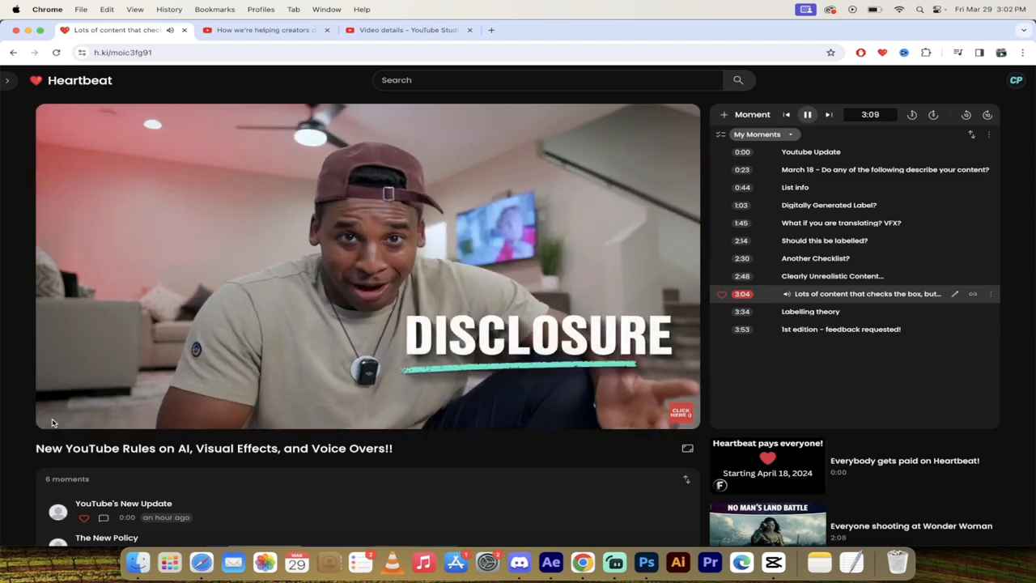
mouse_move(57, 419)
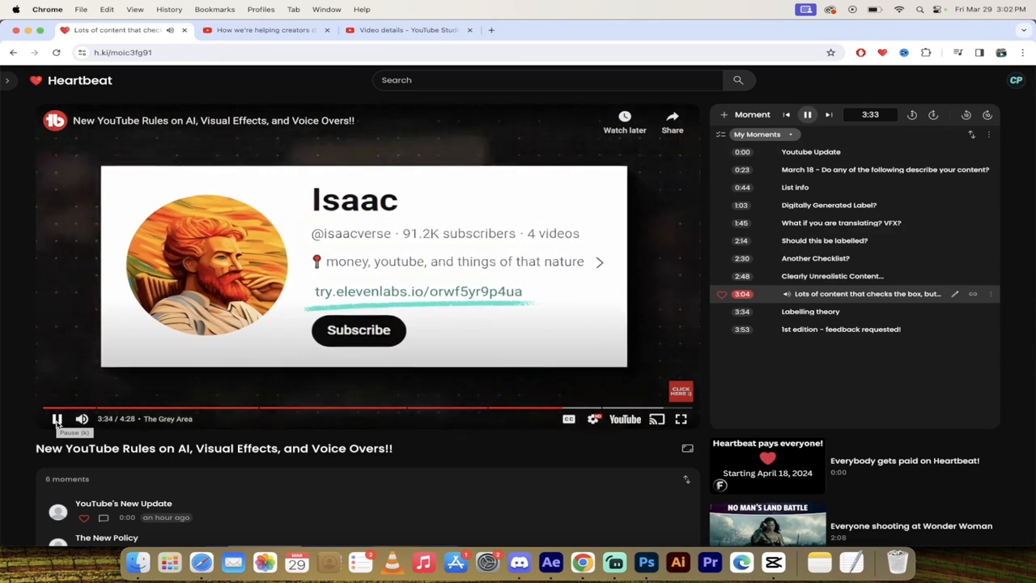
click(56, 418)
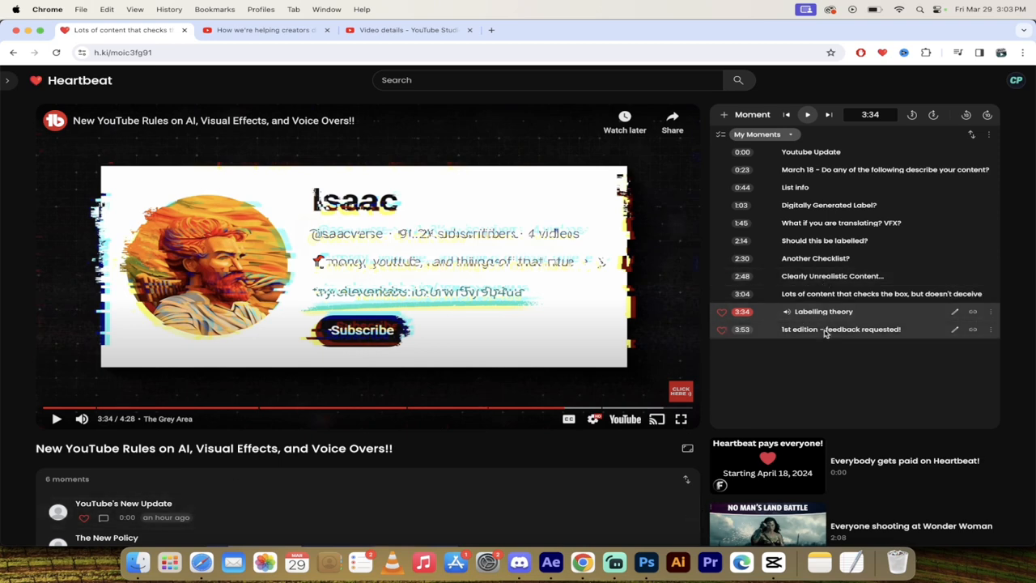
Step: Jump to the 3:53 1st edition – feedback requested! moment and pause at 4:14
click(839, 329)
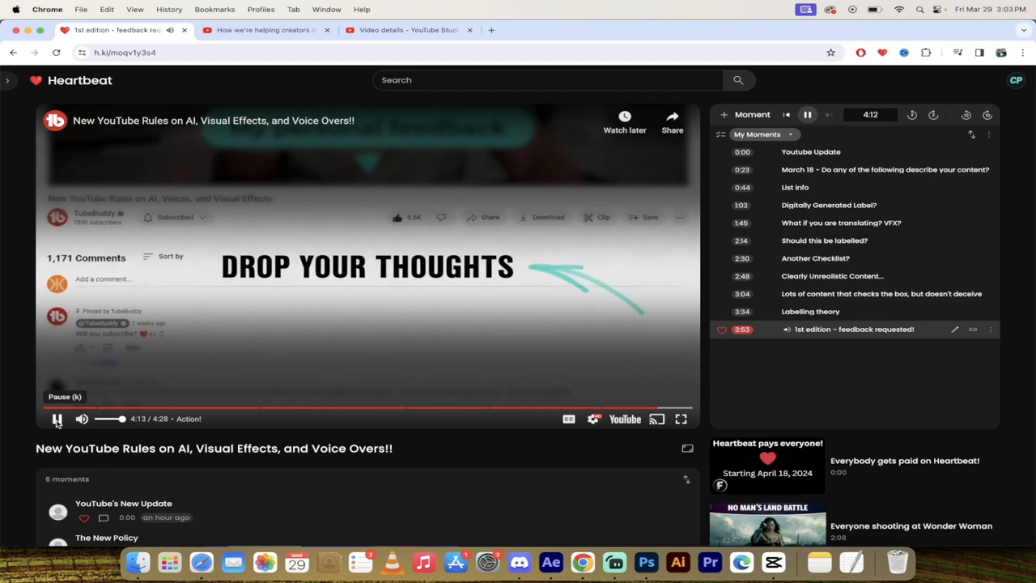
click(55, 419)
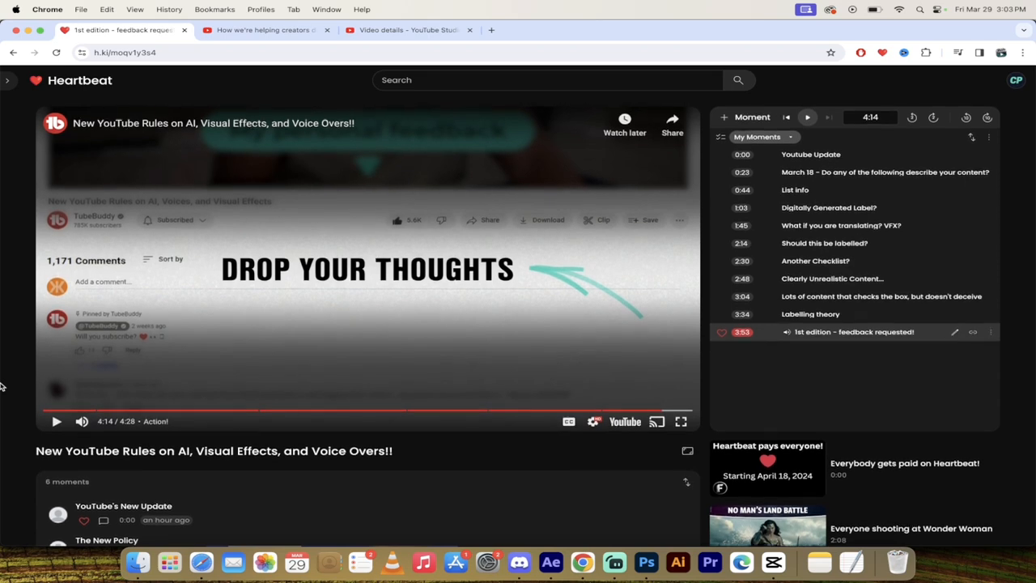
scroll(down, 3)
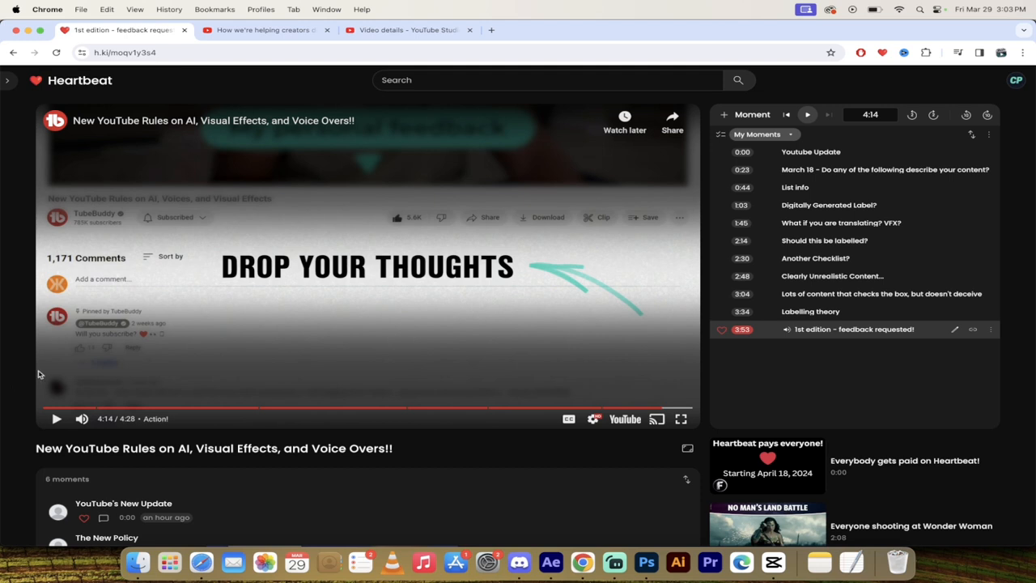
mouse_move(613, 561)
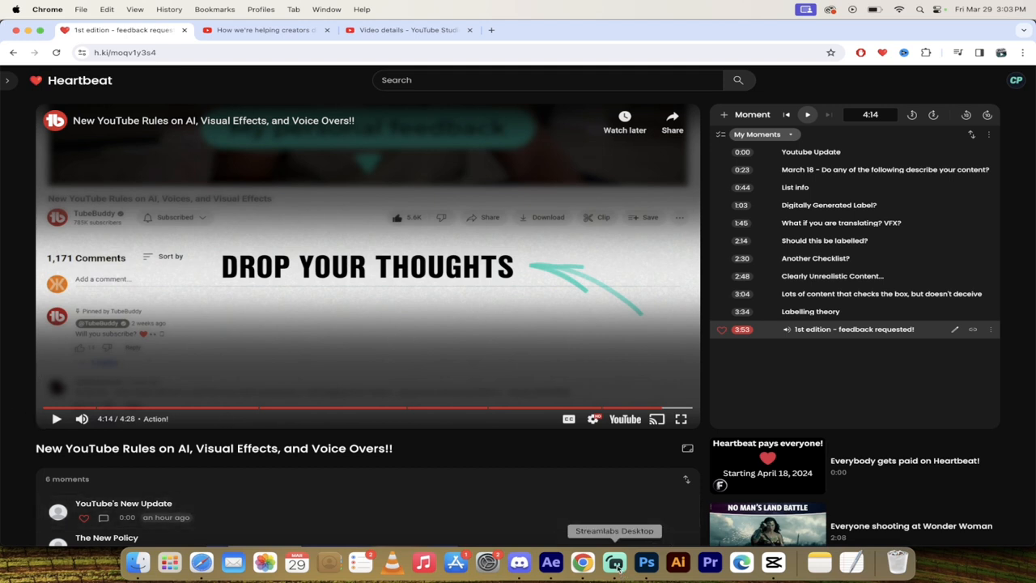